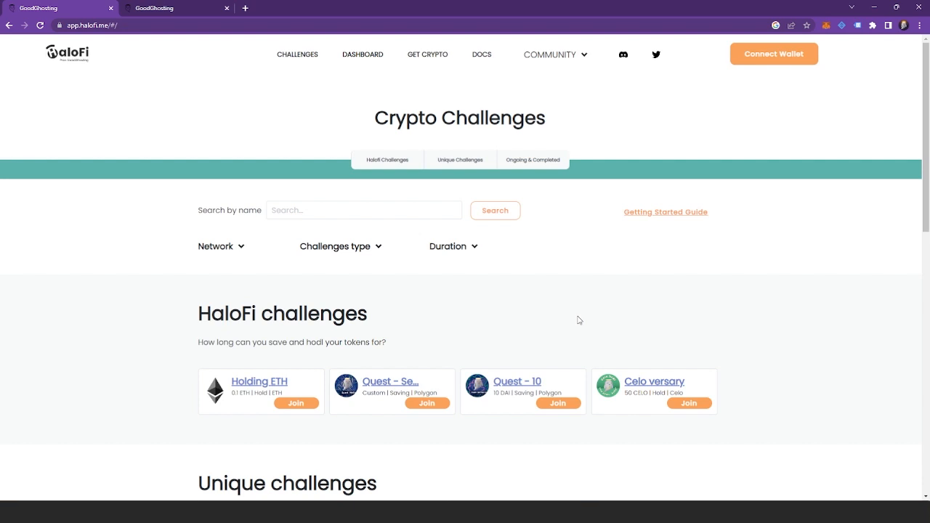
{"action": "mouse_move", "coordinate": [689, 164]}
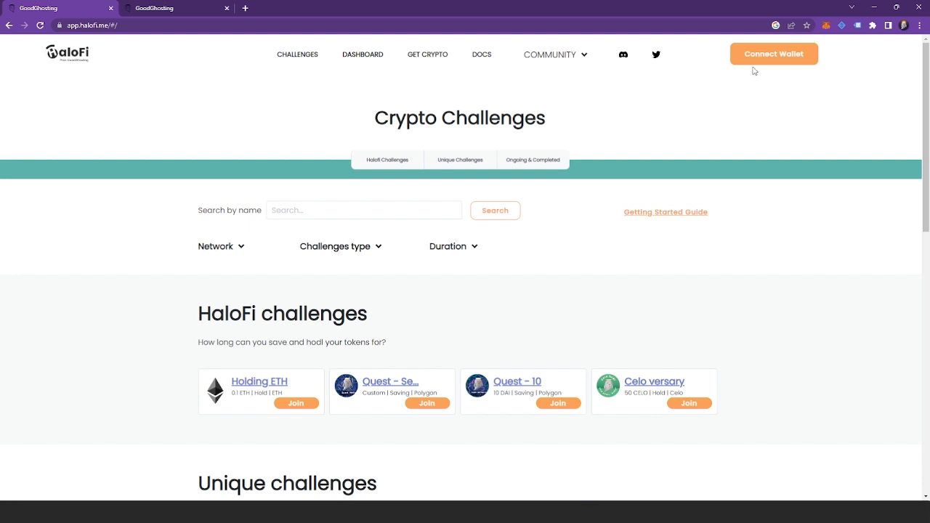
{"action": "mouse_move", "coordinate": [768, 56]}
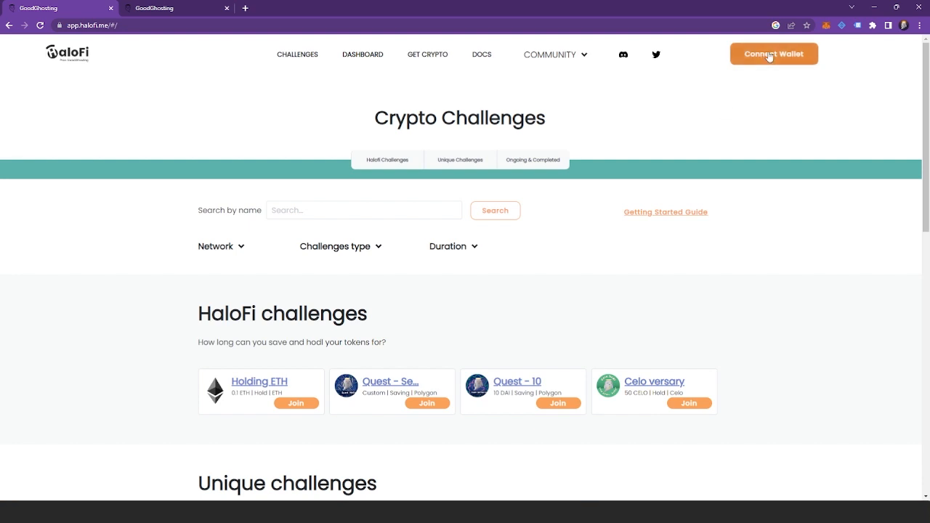
Connect the crypto wallet to HaloFi so its shortened address appears above Crypto Challenges.
{"action": "left_click", "coordinate": [774, 53]}
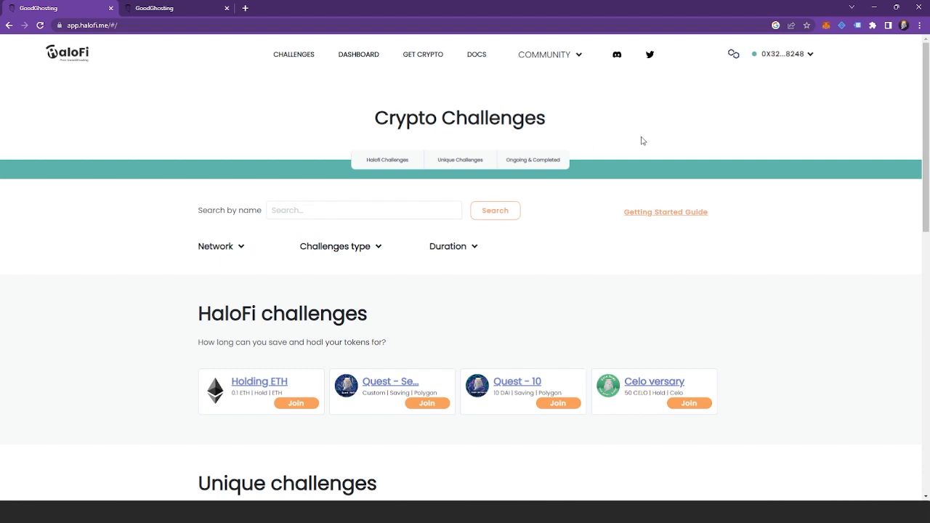
{"action": "mouse_move", "coordinate": [359, 82]}
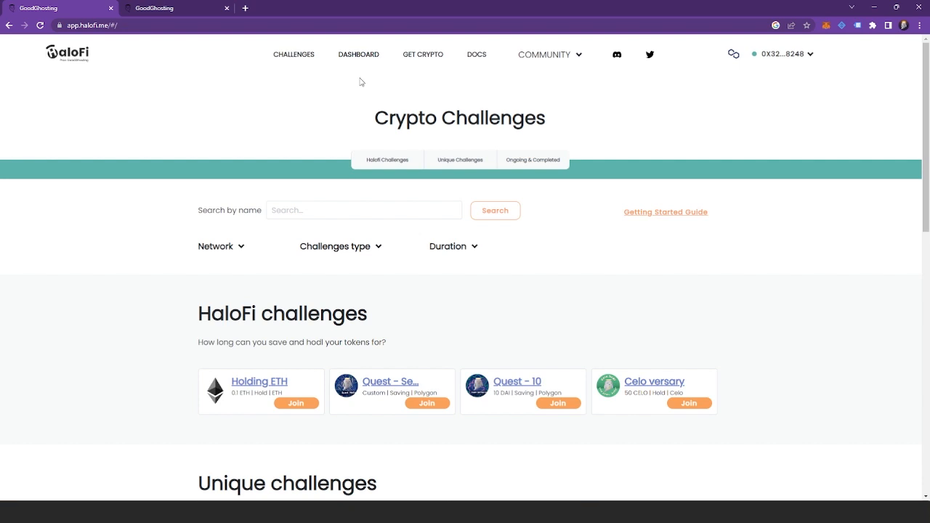
{"action": "mouse_move", "coordinate": [377, 68]}
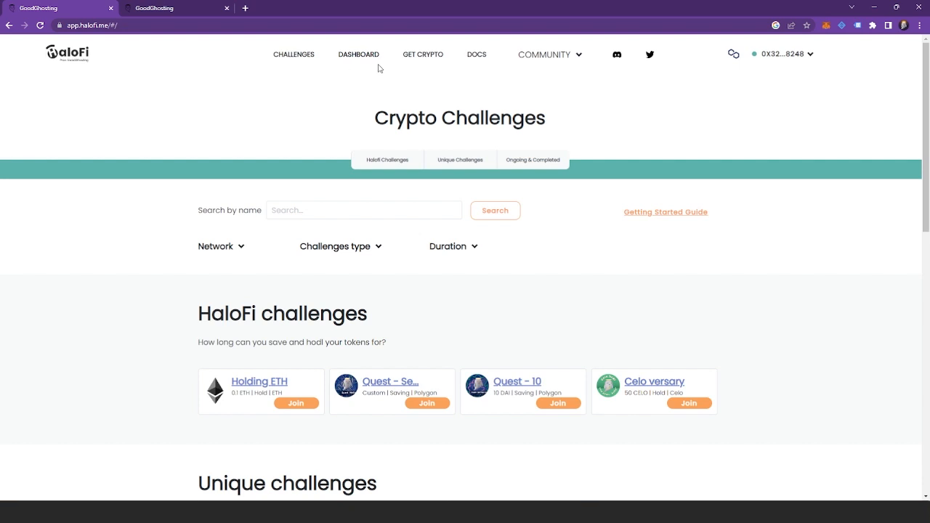
{"action": "mouse_move", "coordinate": [358, 55]}
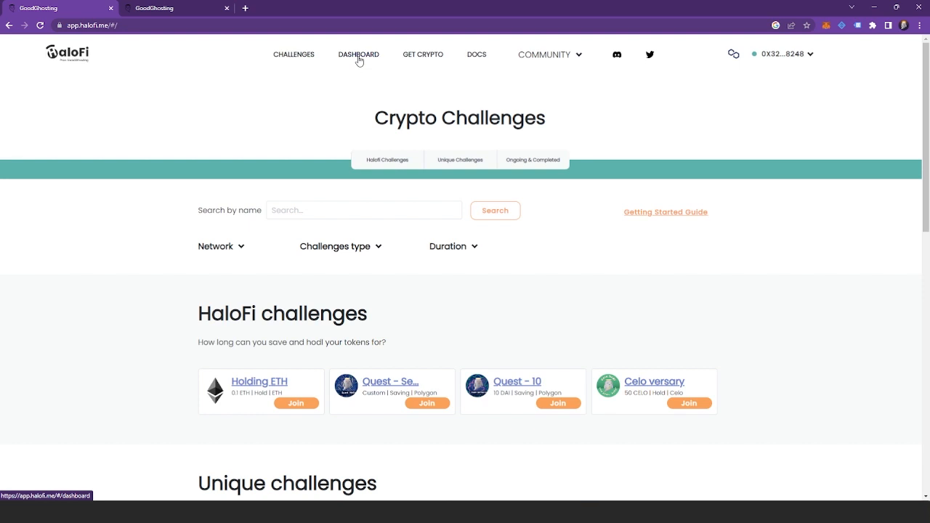
Open the DASHBOARD view showing claimable winnings and withdrawable deposits for the account.
{"action": "left_click", "coordinate": [358, 55]}
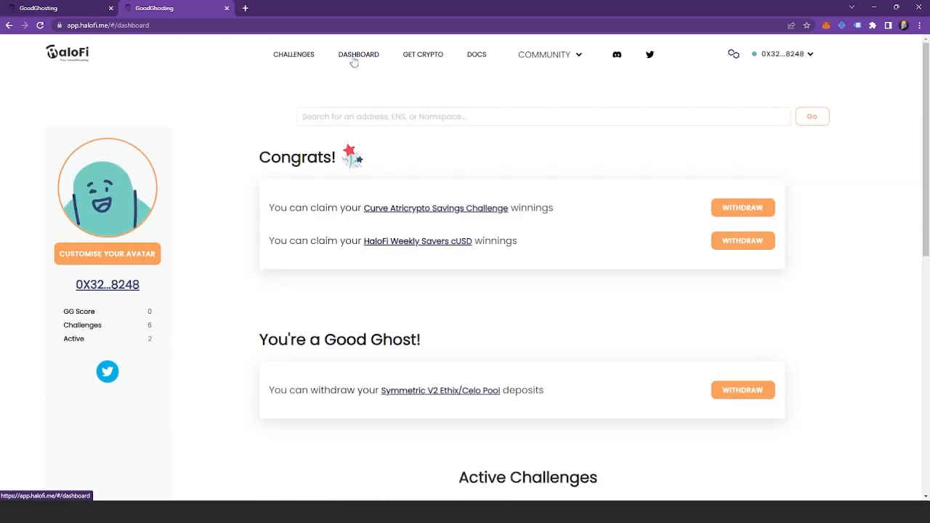
{"action": "mouse_move", "coordinate": [358, 169]}
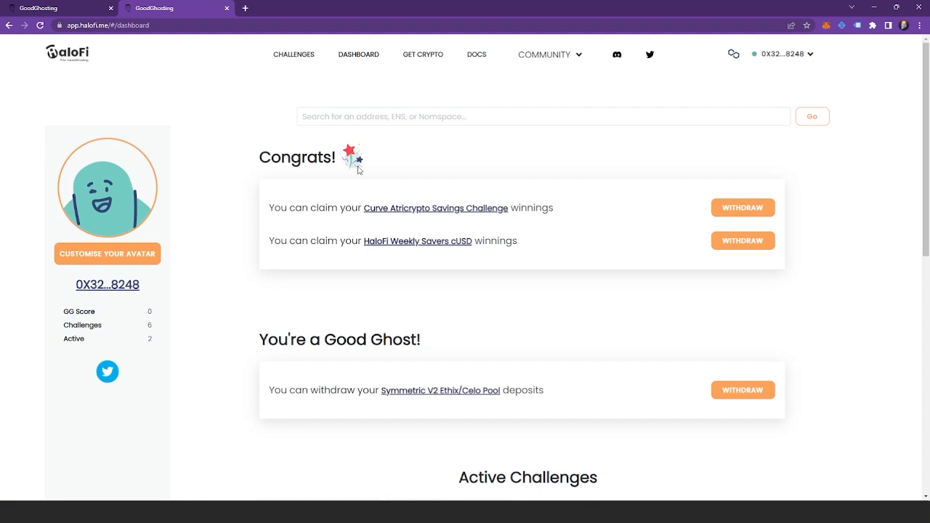
{"action": "mouse_move", "coordinate": [575, 216]}
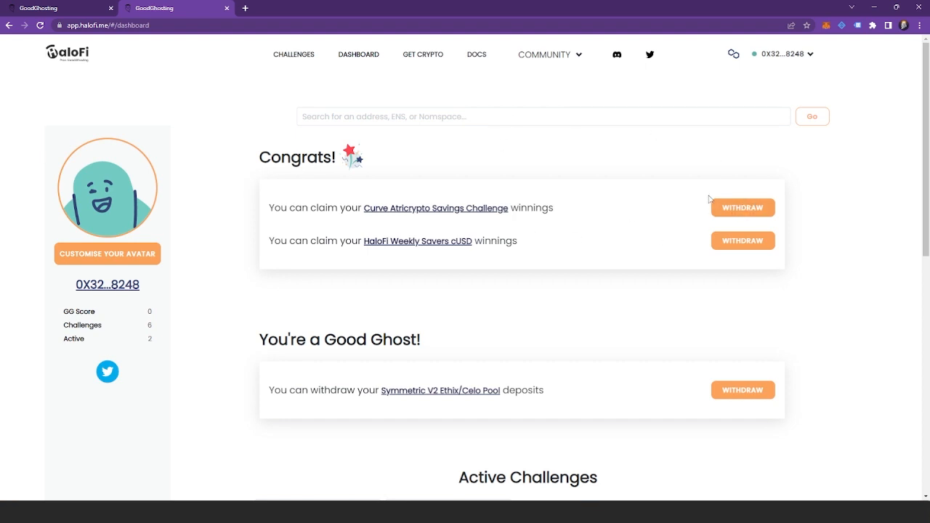
{"action": "scroll", "scroll_direction": "down", "scroll_amount": 3}
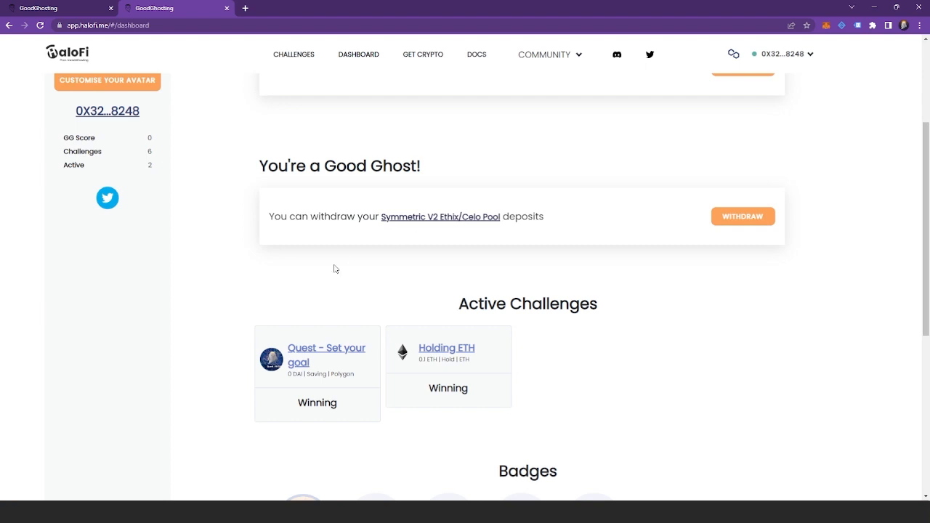
{"action": "mouse_move", "coordinate": [508, 363]}
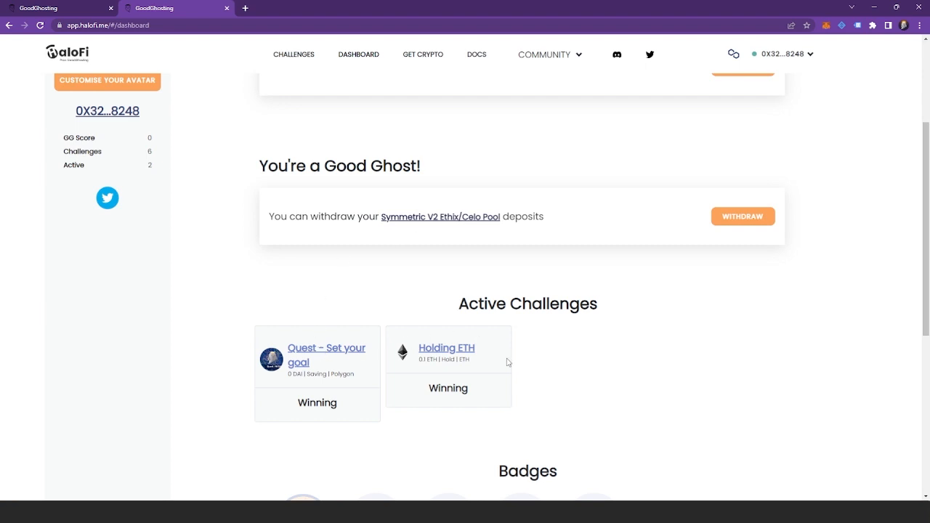
{"action": "scroll", "scroll_direction": "down", "scroll_amount": 3}
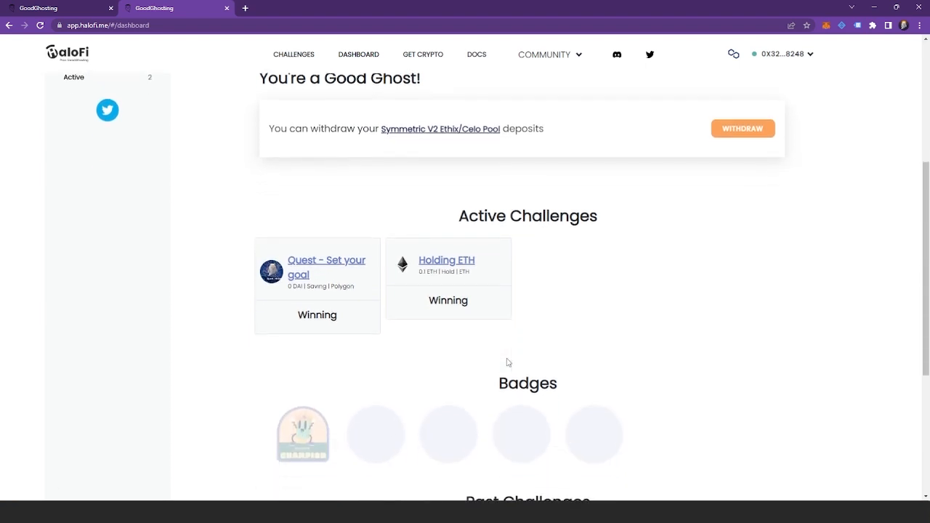
{"action": "mouse_move", "coordinate": [452, 361]}
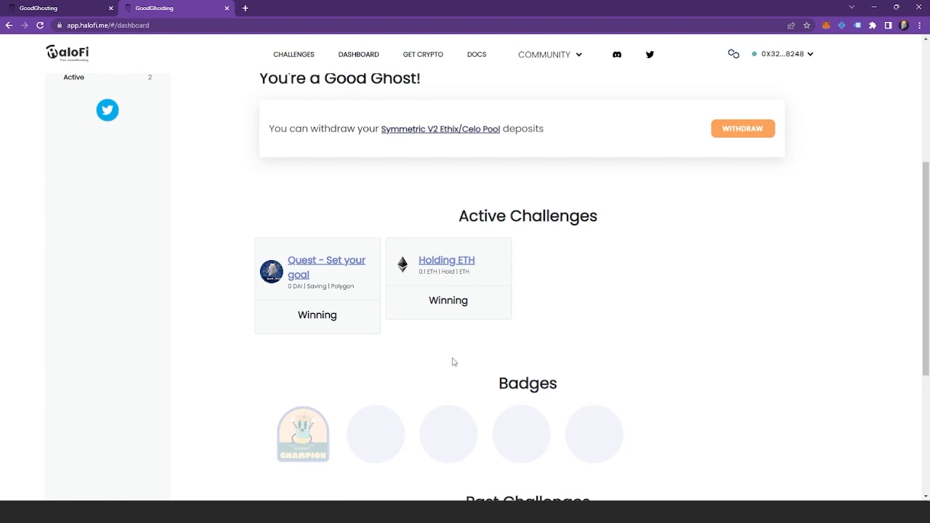
{"action": "mouse_move", "coordinate": [550, 454]}
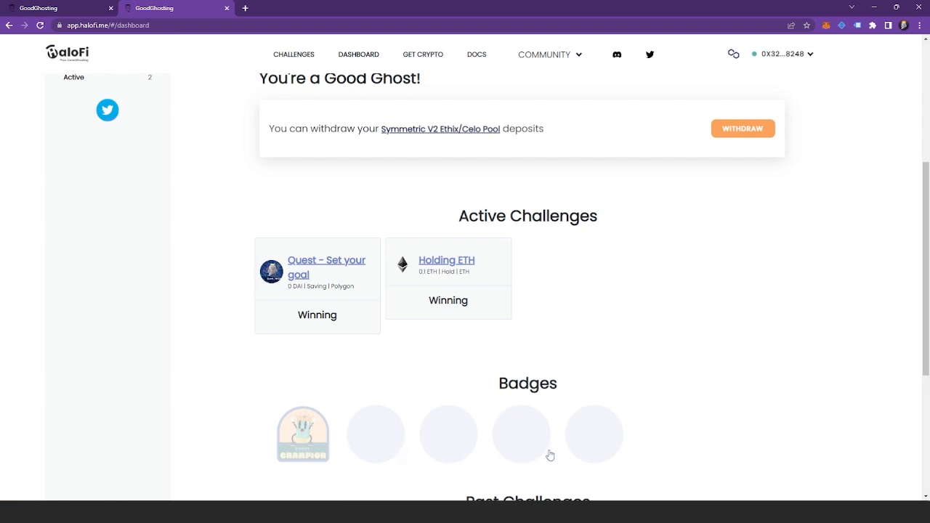
{"action": "mouse_move", "coordinate": [432, 417]}
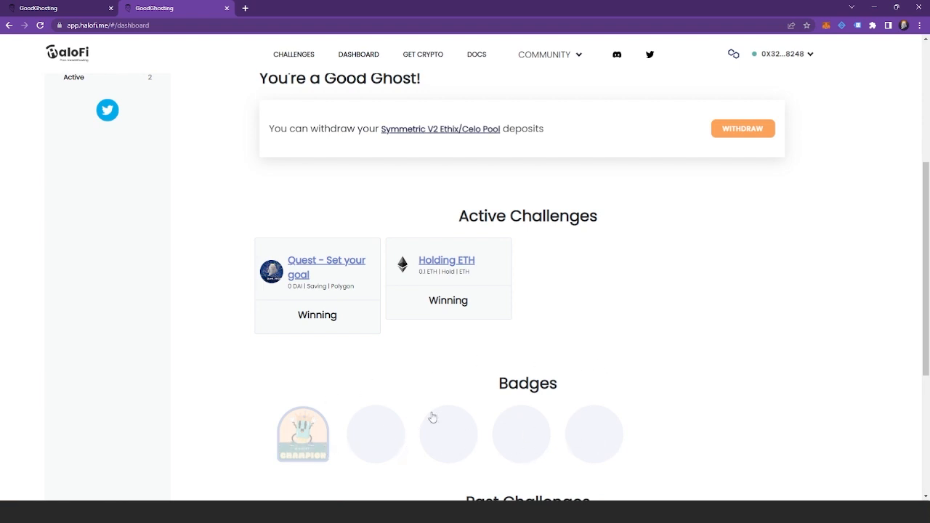
{"action": "mouse_move", "coordinate": [448, 437]}
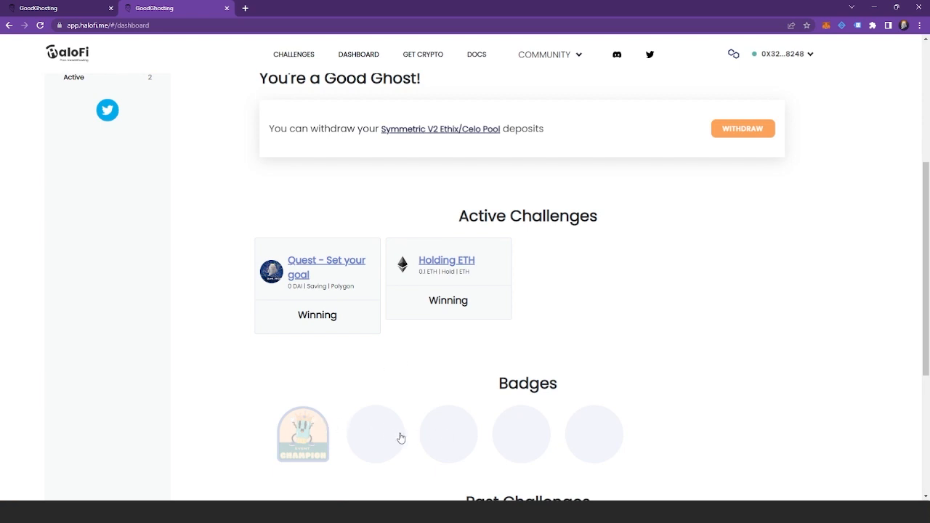
{"action": "mouse_move", "coordinate": [295, 436]}
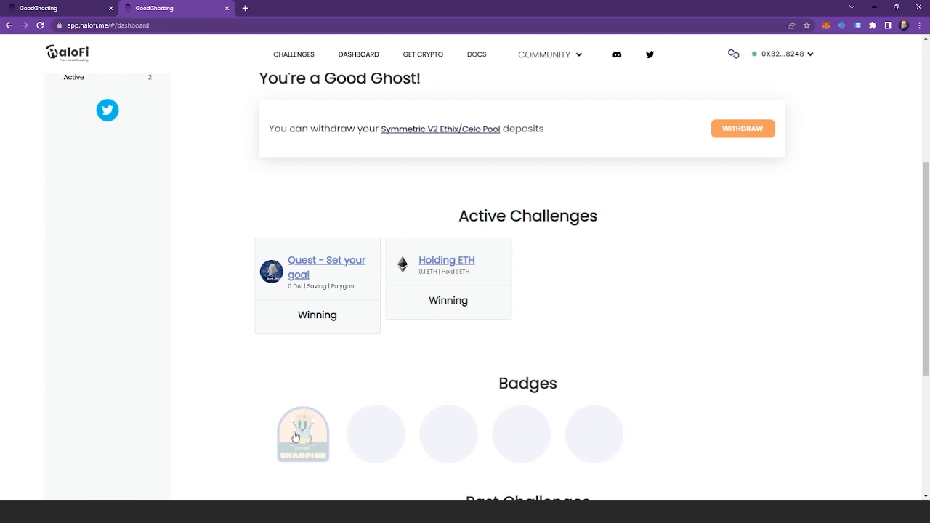
{"action": "scroll", "scroll_direction": "up", "scroll_amount": 3}
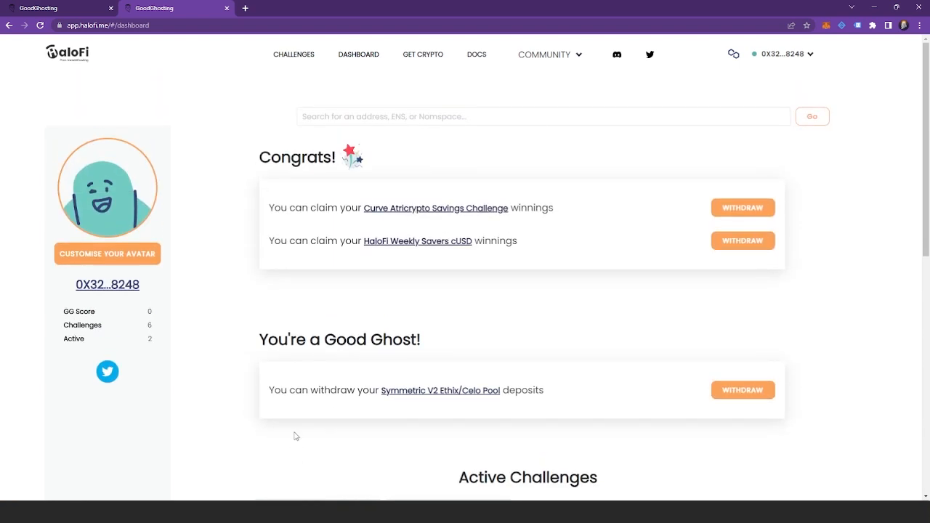
{"action": "mouse_move", "coordinate": [579, 96]}
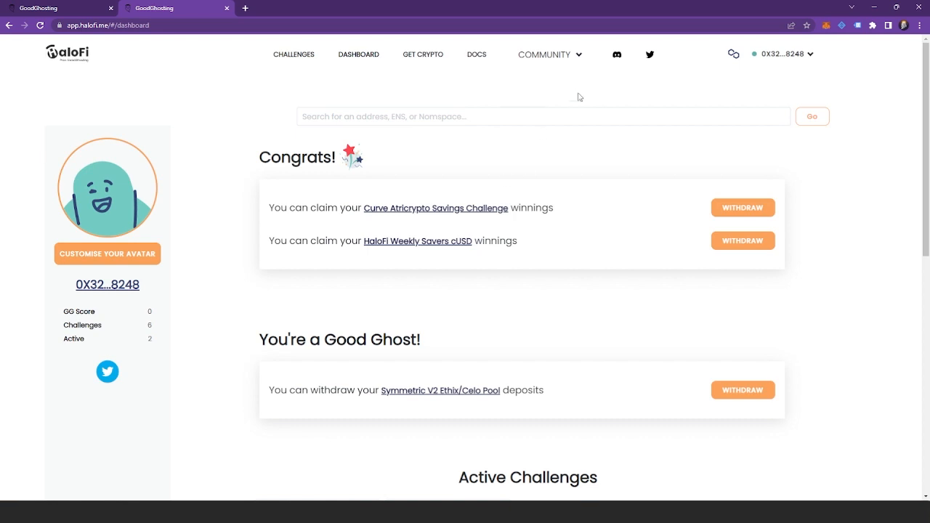